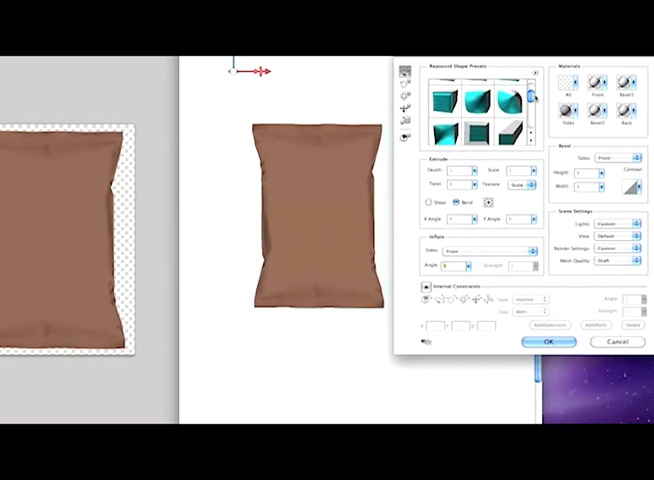
pyautogui.scroll(-3)
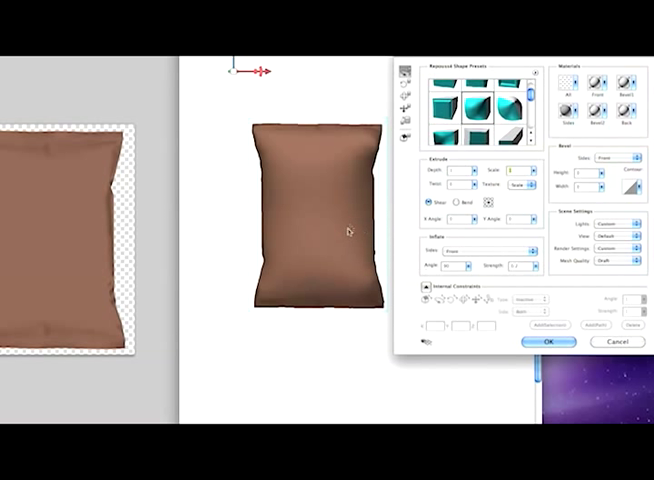
pyautogui.moveTo(313, 192)
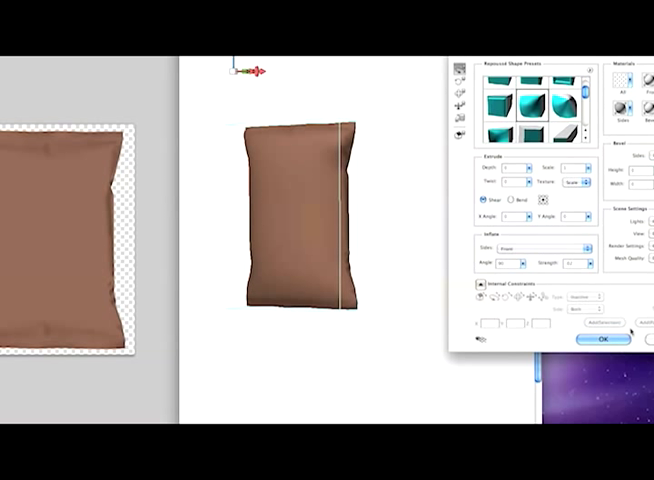
pyautogui.moveTo(491, 300)
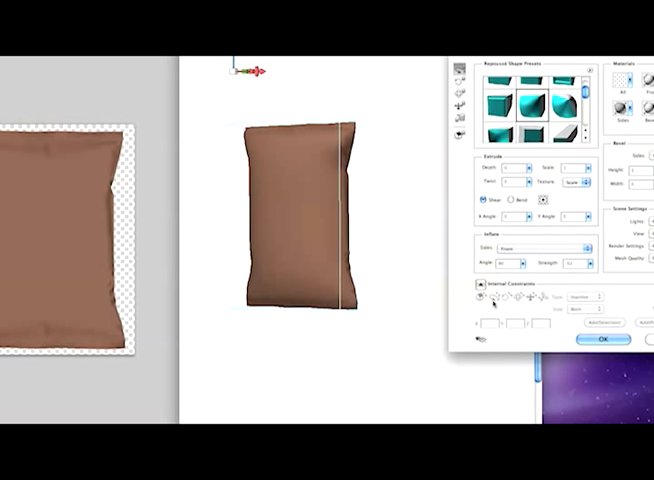